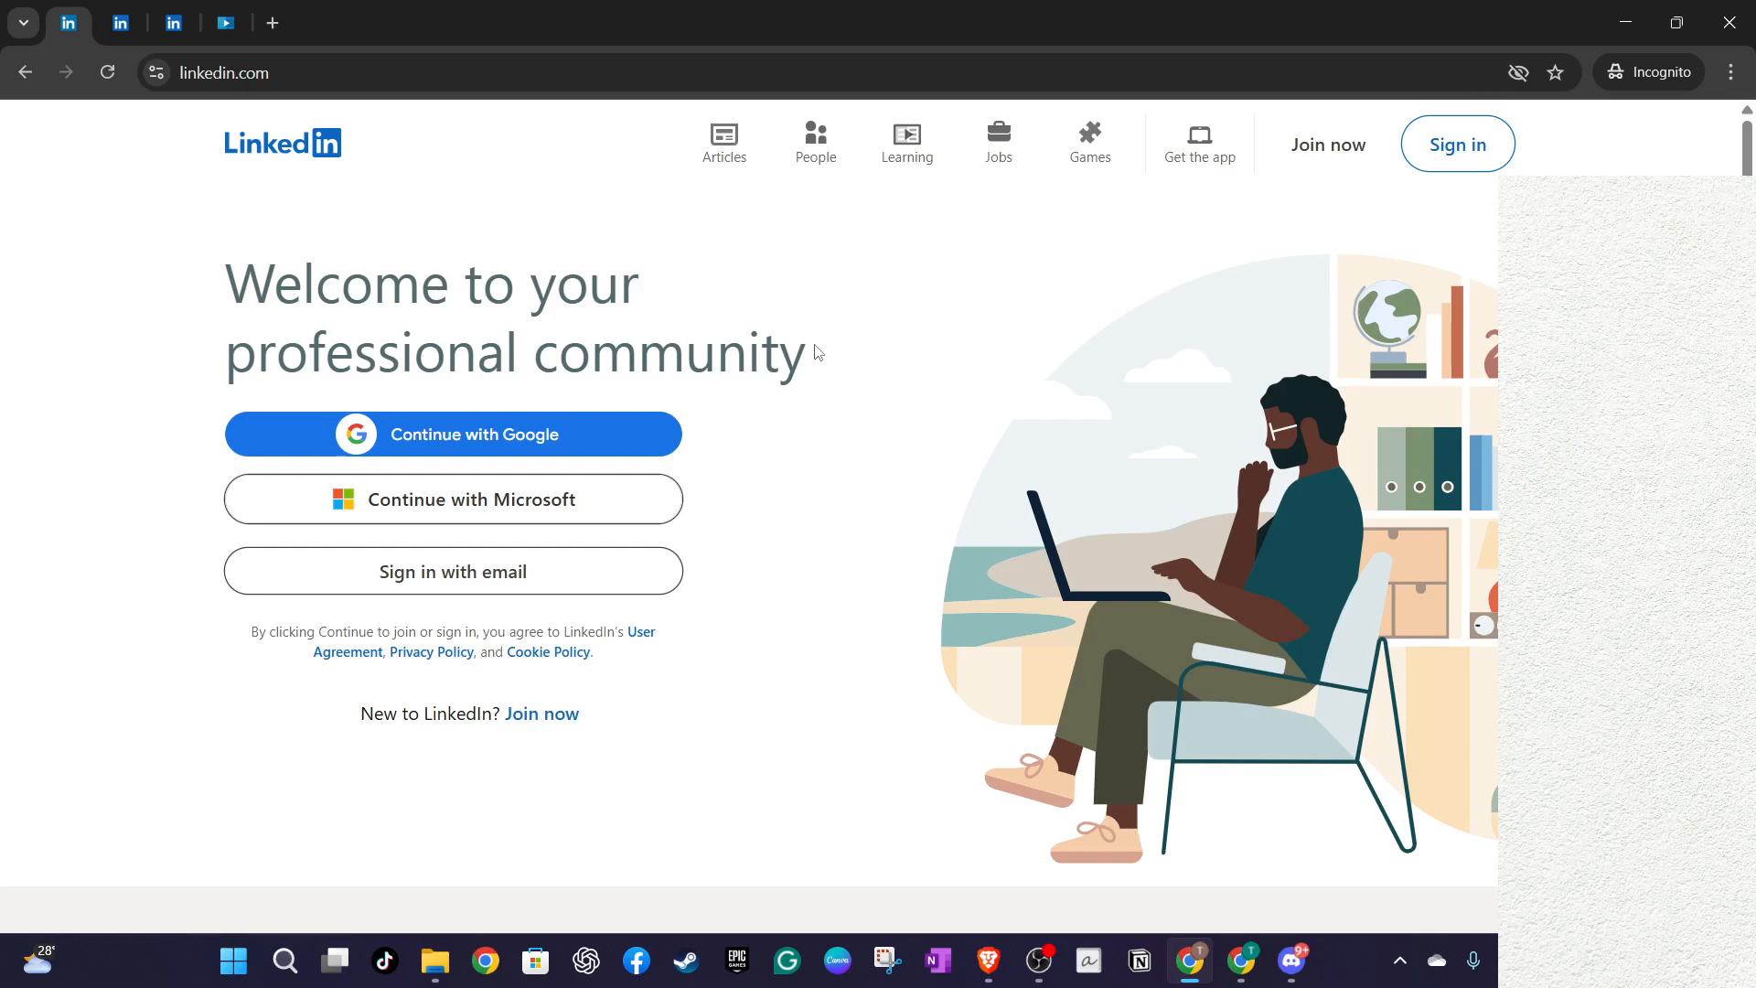
pyautogui.moveTo(712, 404)
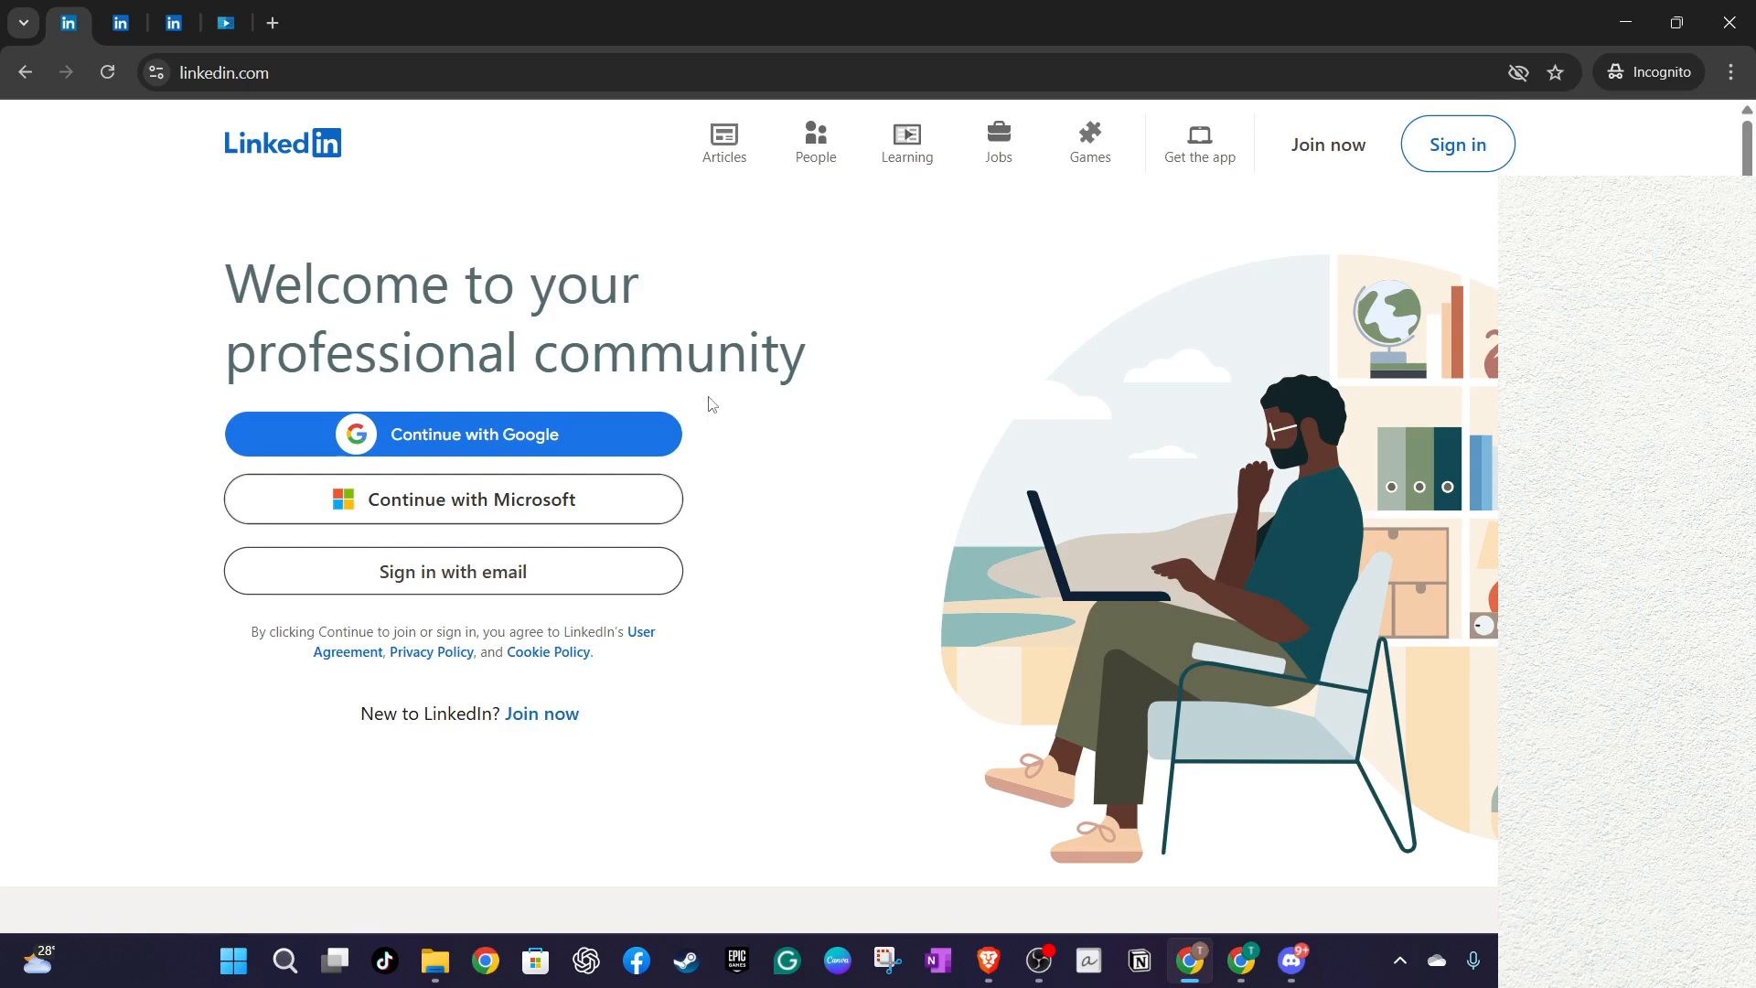
pyautogui.moveTo(428, 154)
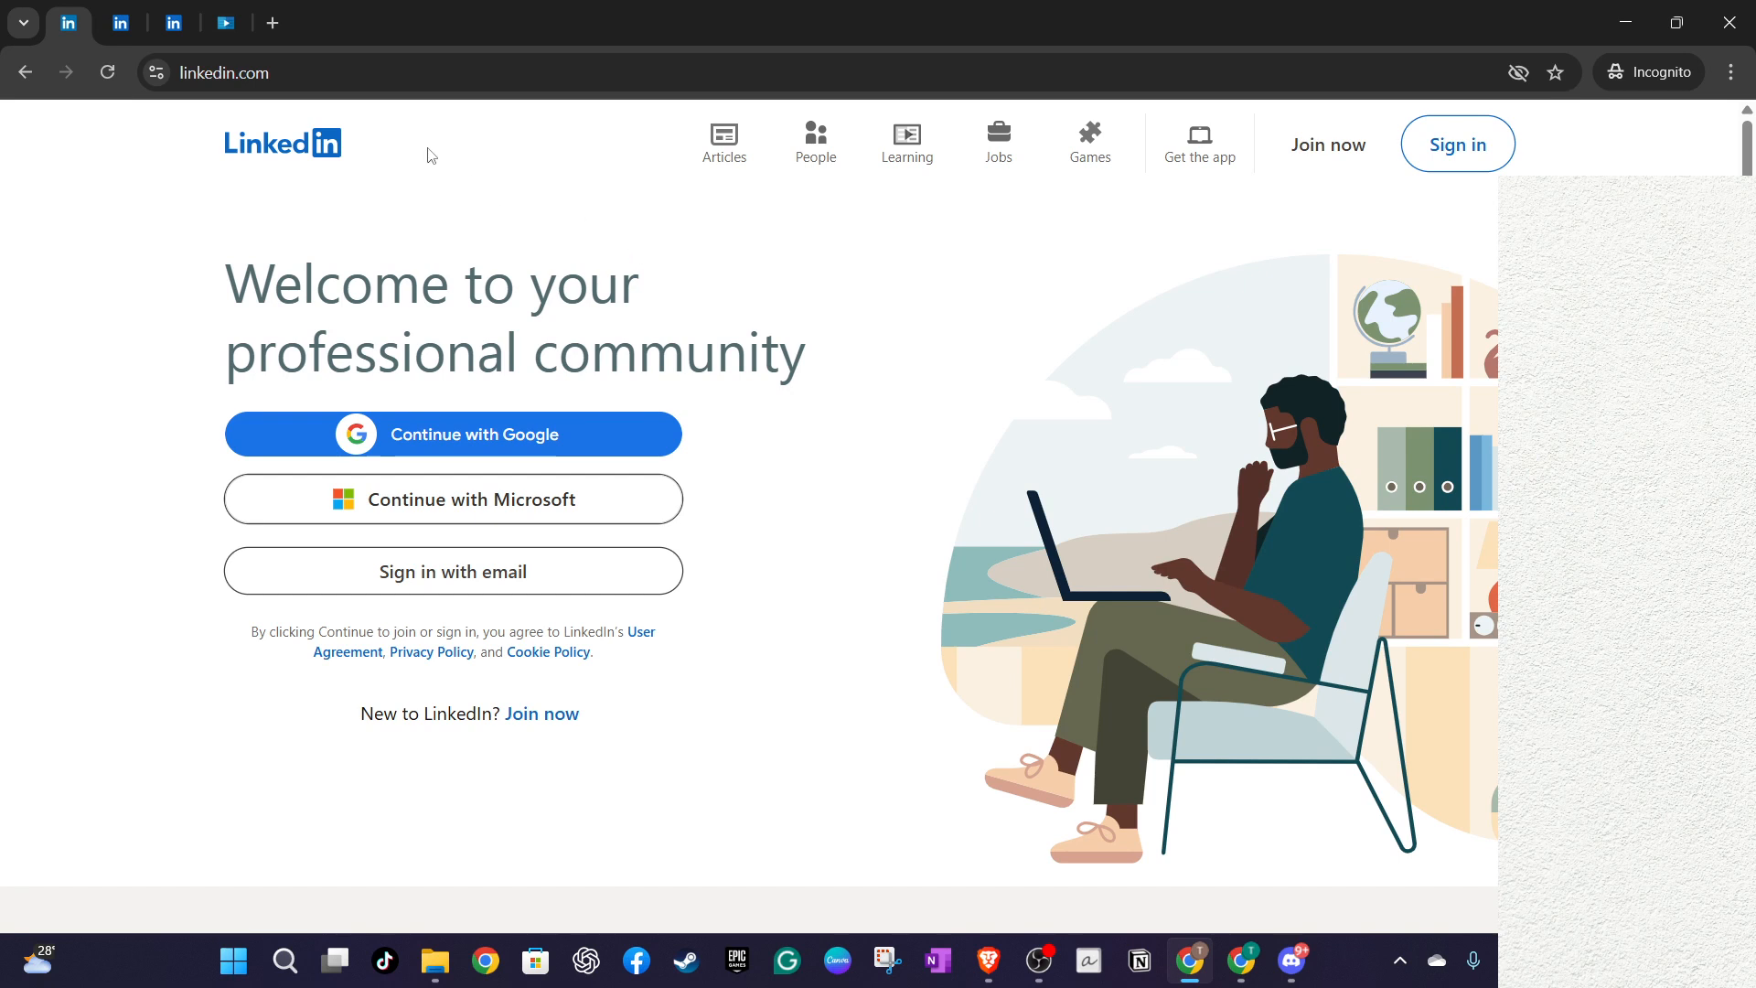
pyautogui.moveTo(692, 329)
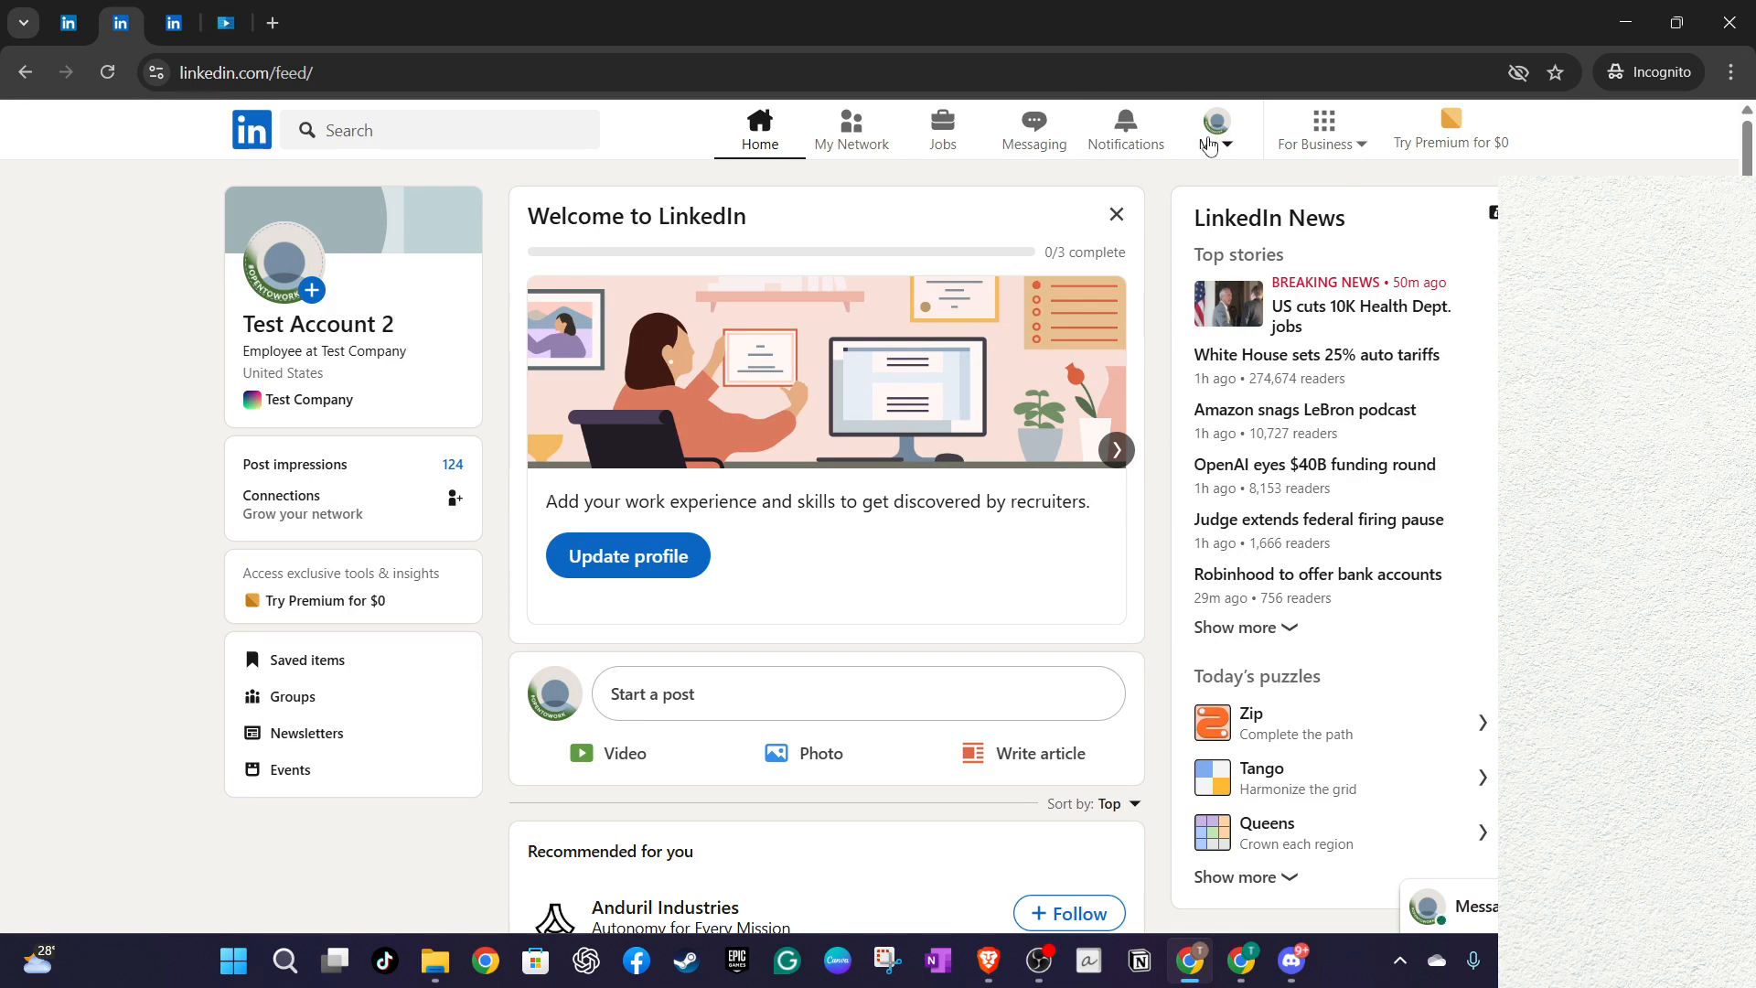
# Step: Open Settings & Privacy from the Me account menu
pyautogui.click(1217, 121)
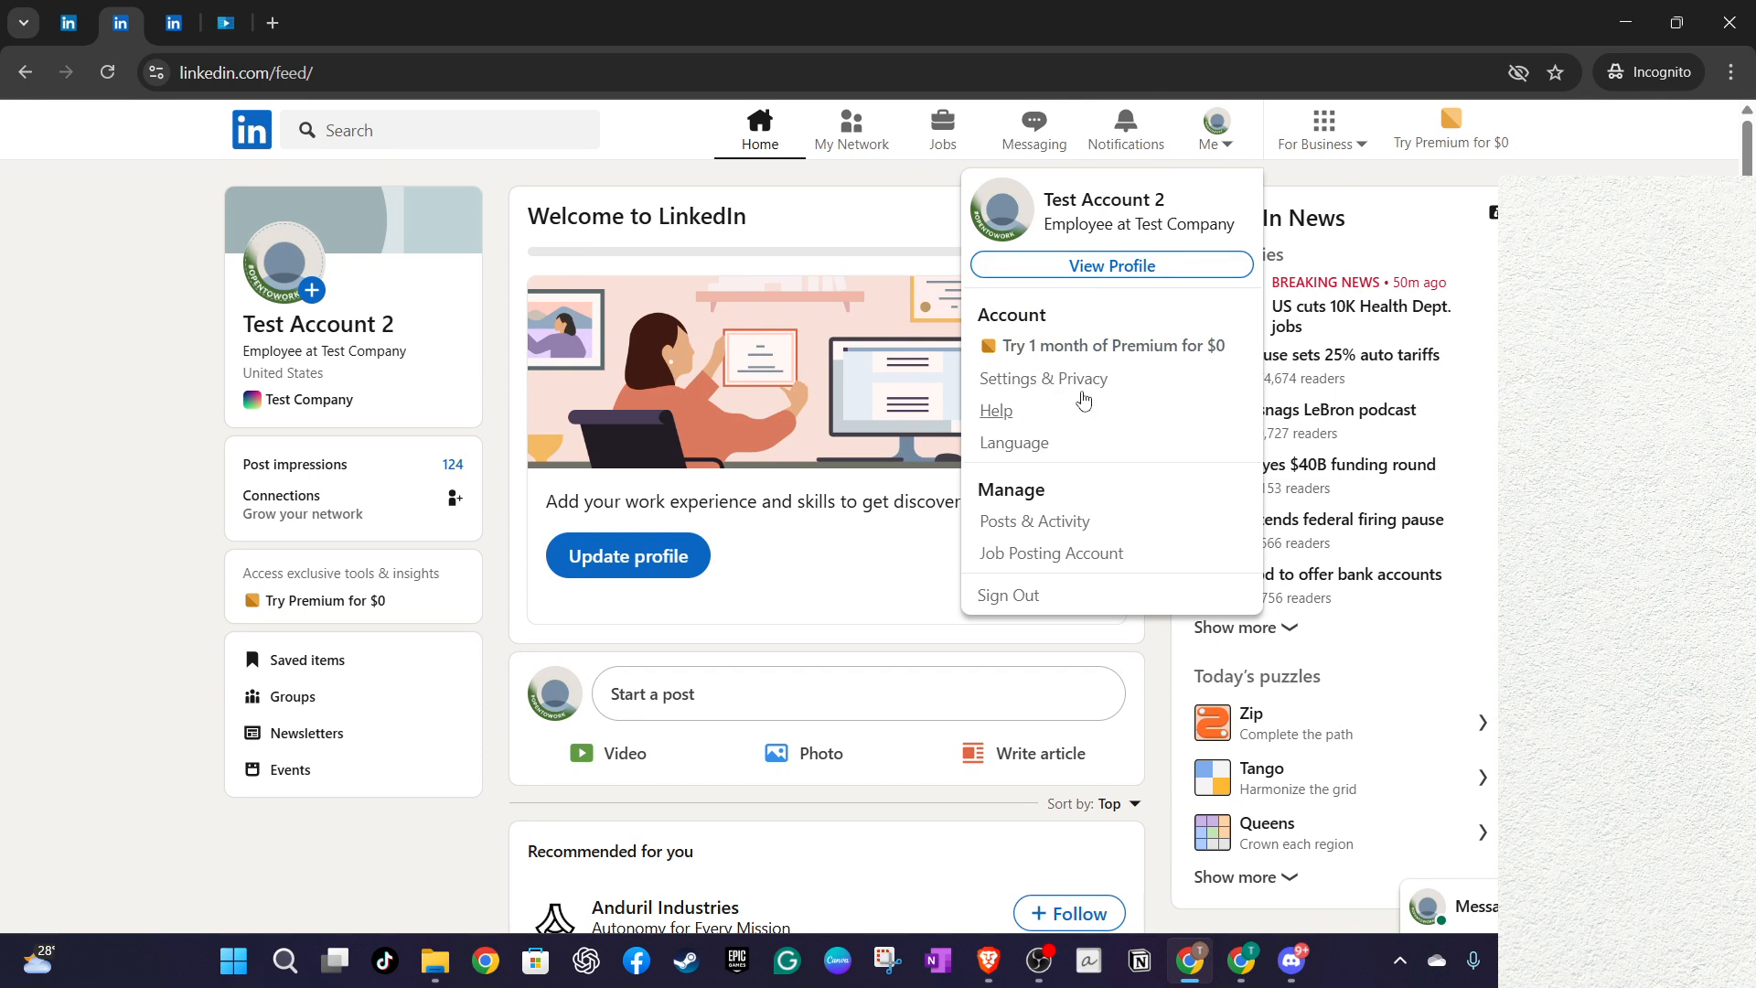
pyautogui.click(1013, 443)
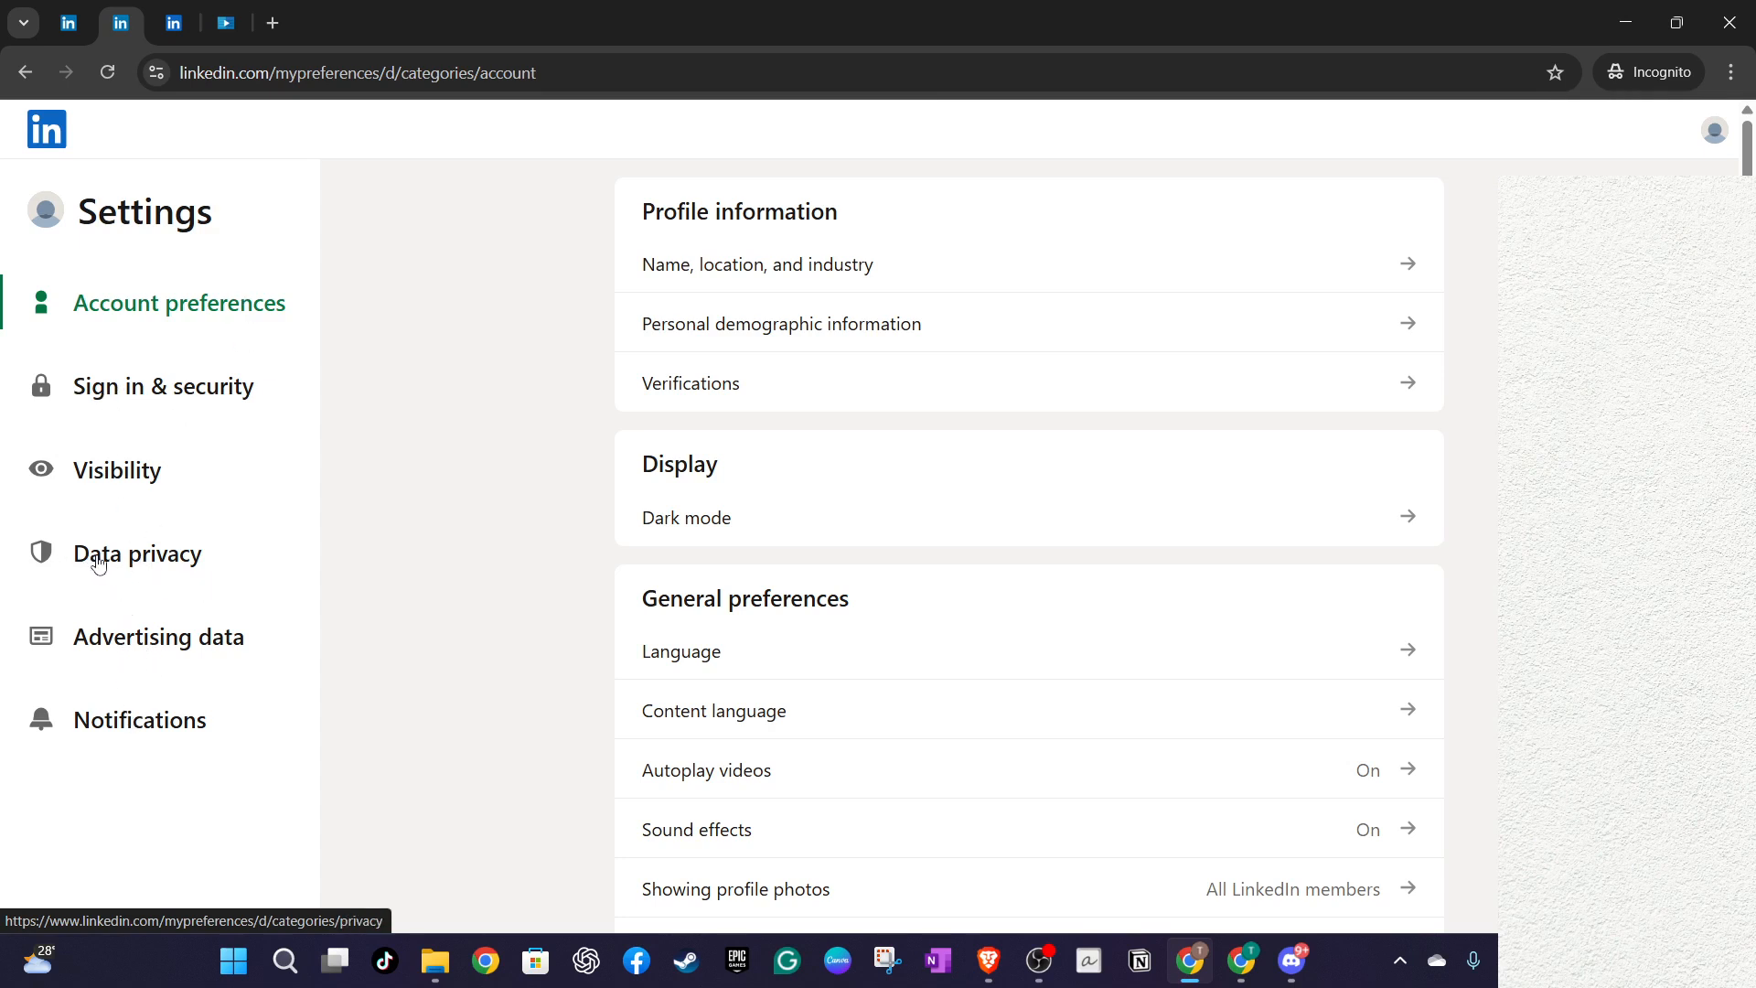
pyautogui.moveTo(111, 565)
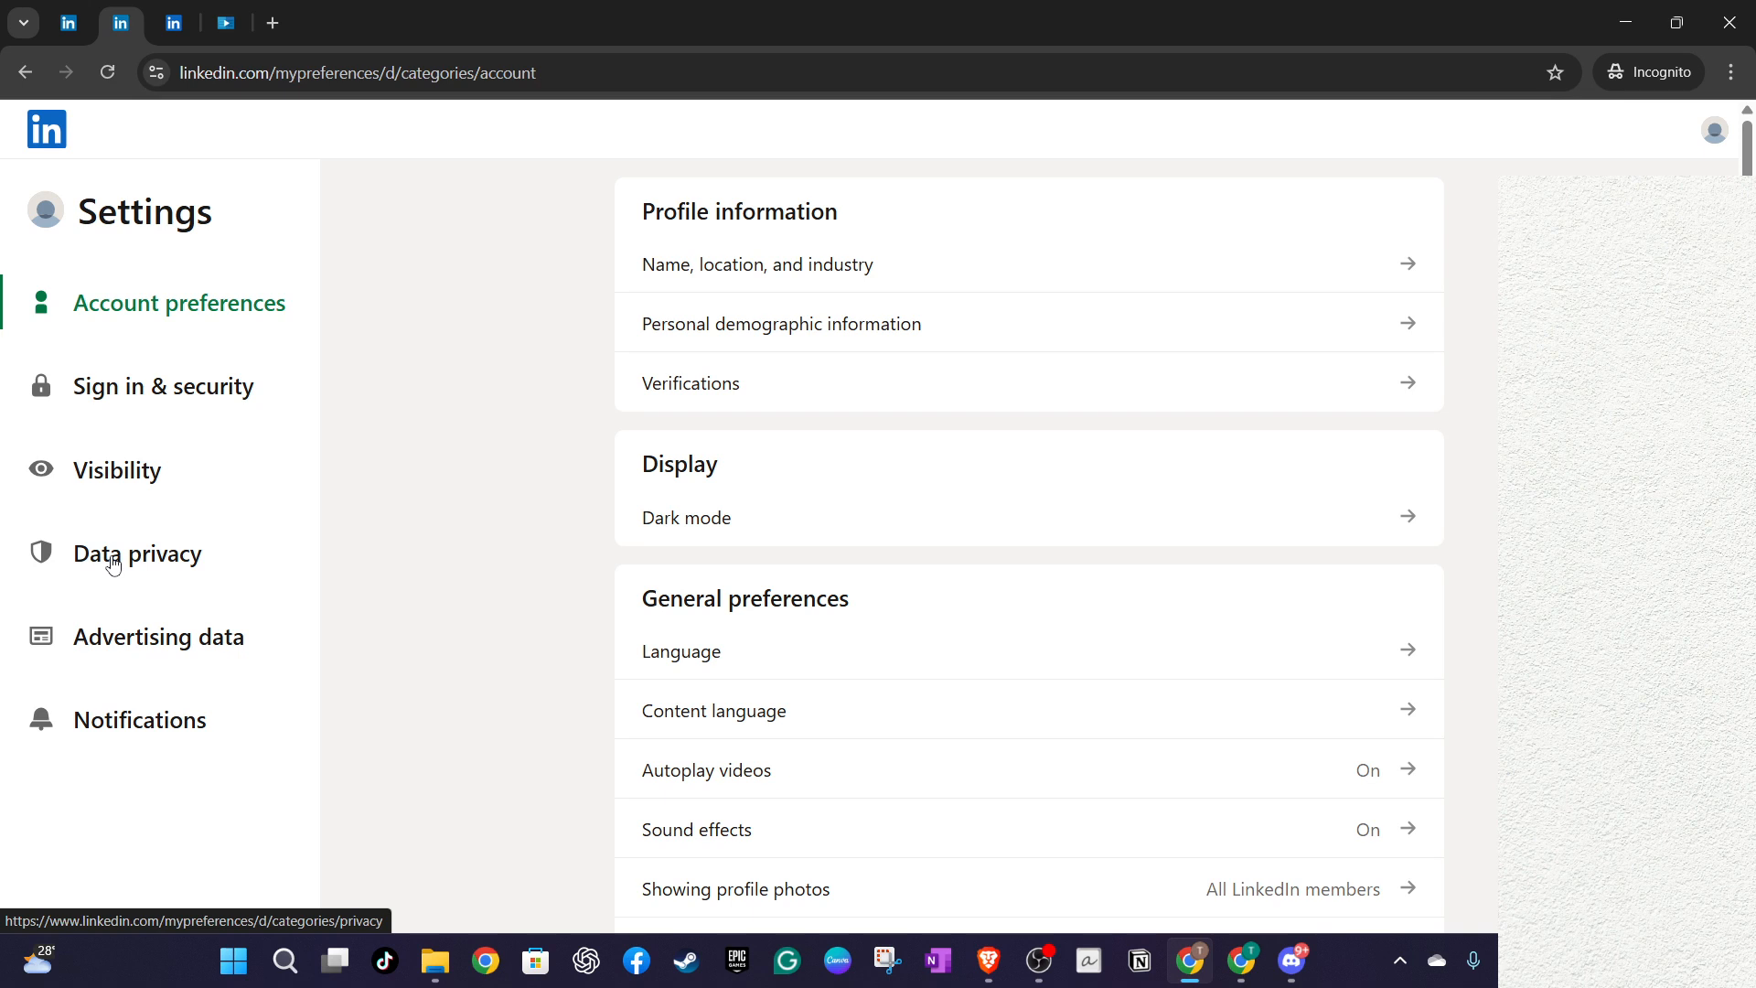
# Step: Show the Data privacy section in the Settings sidebar
pyautogui.click(135, 554)
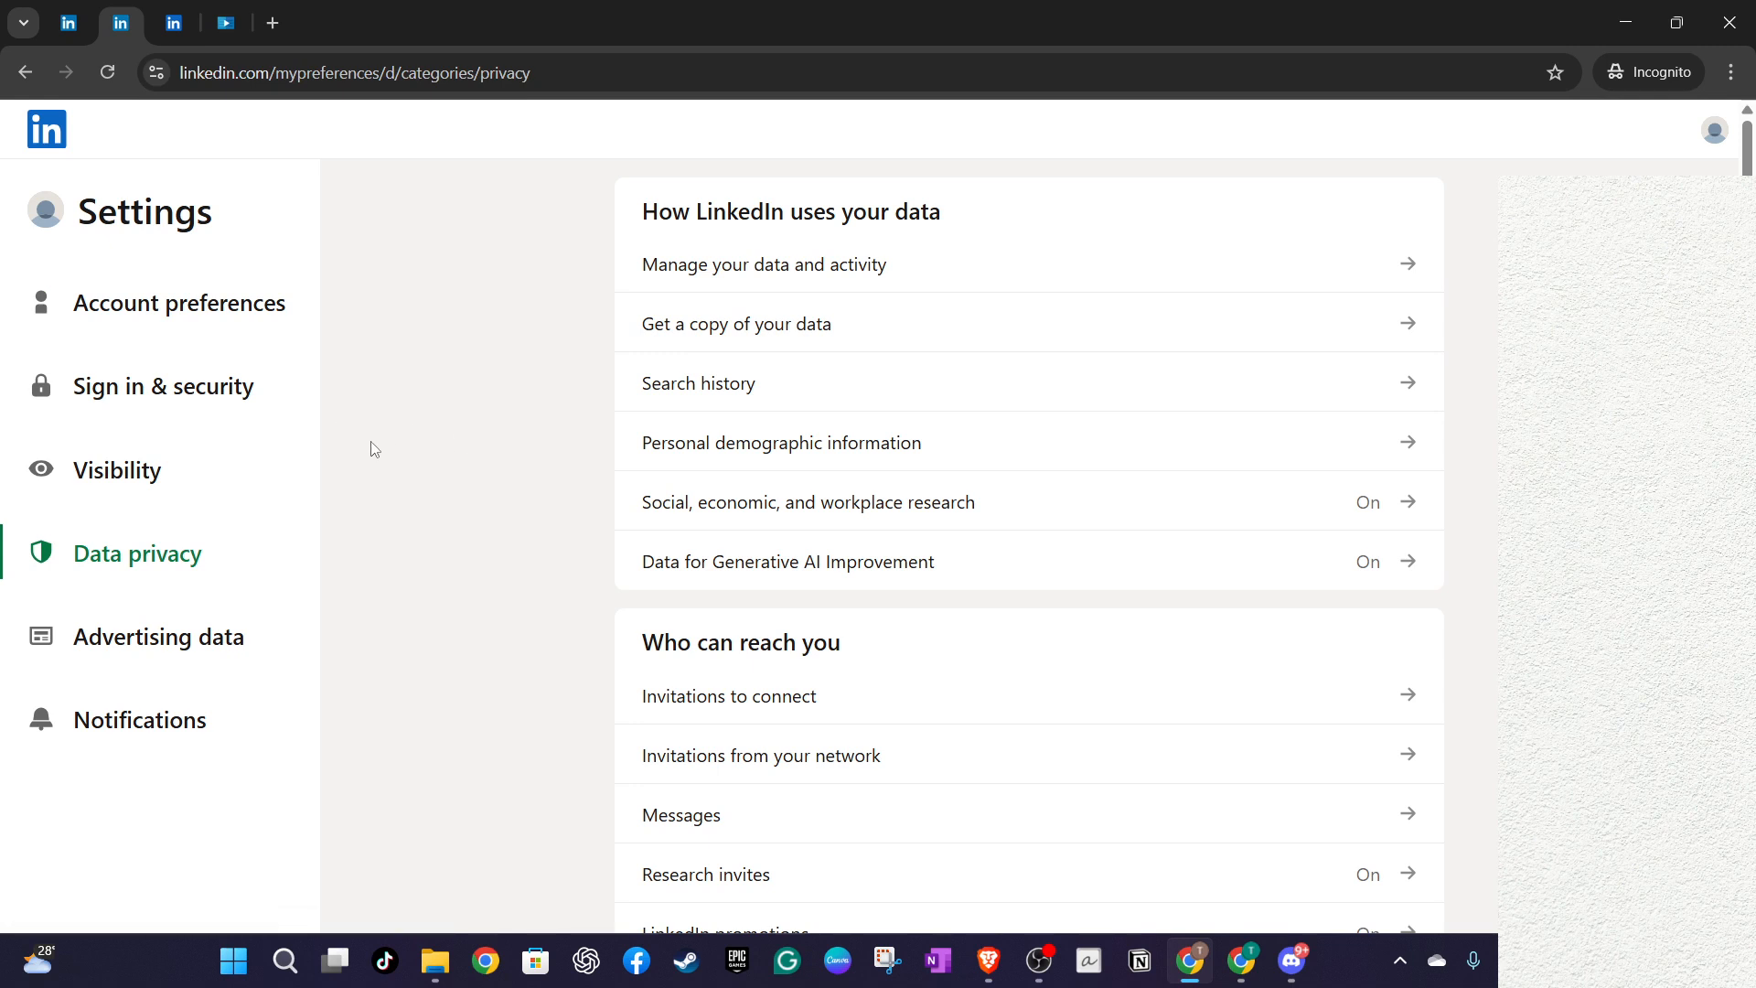
pyautogui.moveTo(639, 250)
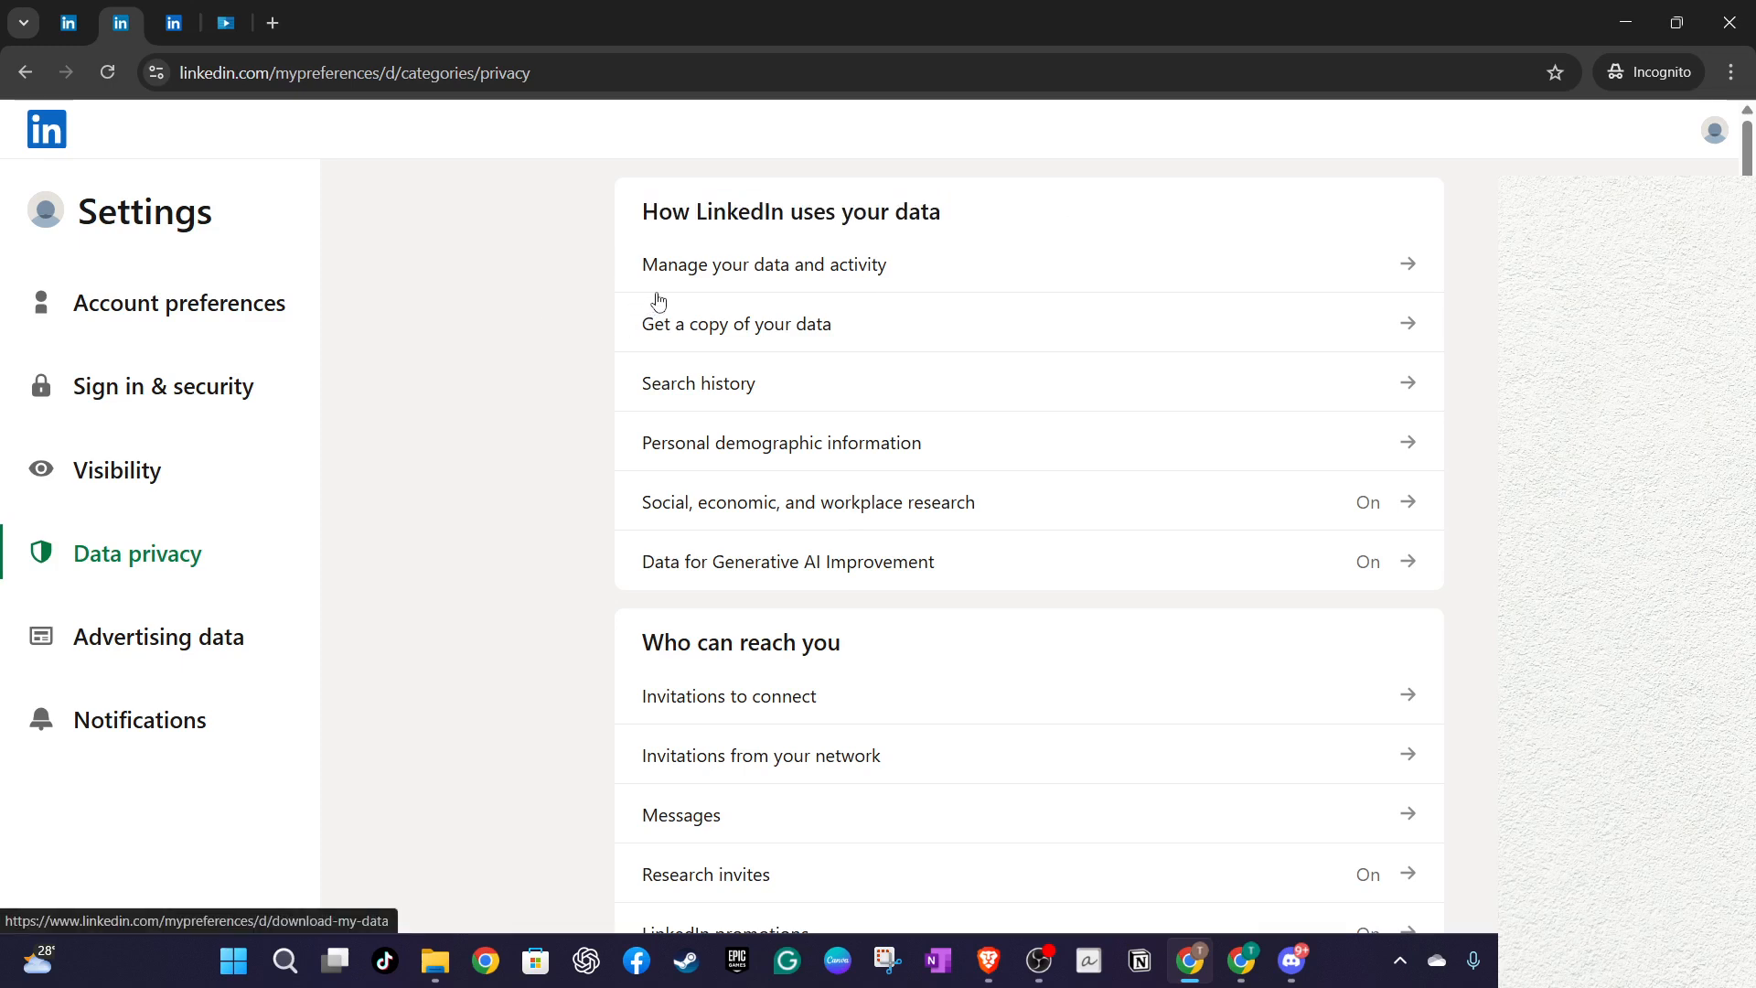
pyautogui.moveTo(680, 280)
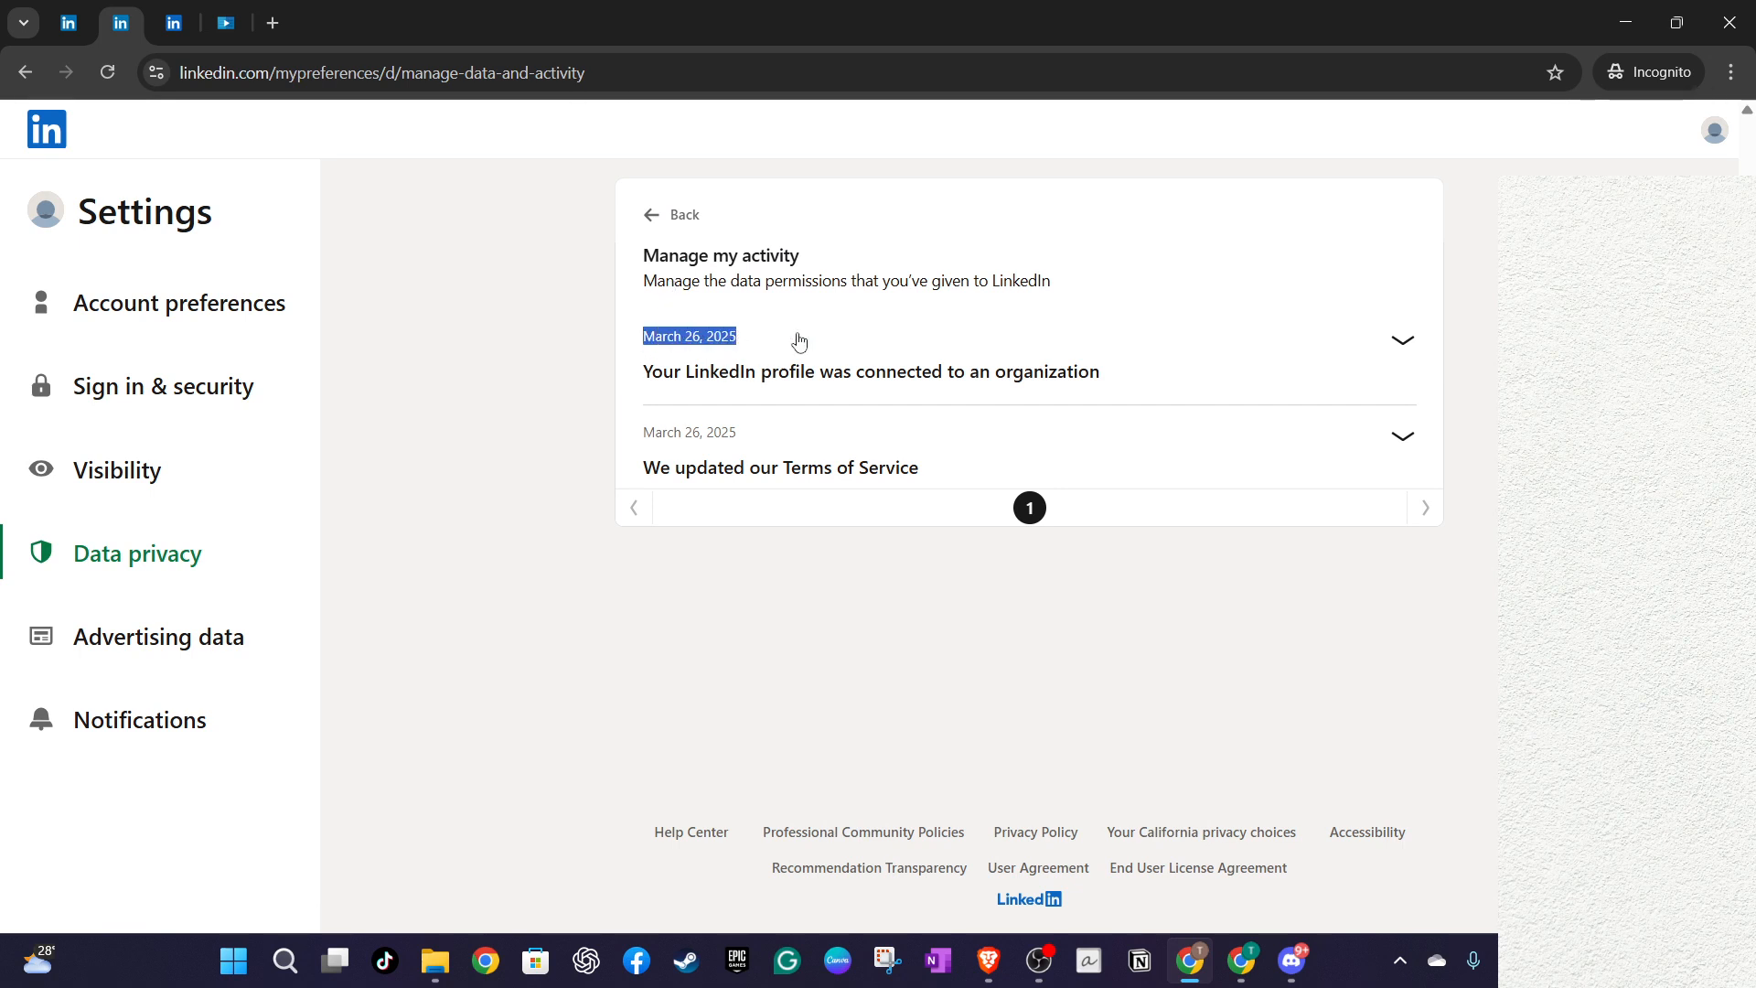
pyautogui.moveTo(532, 400)
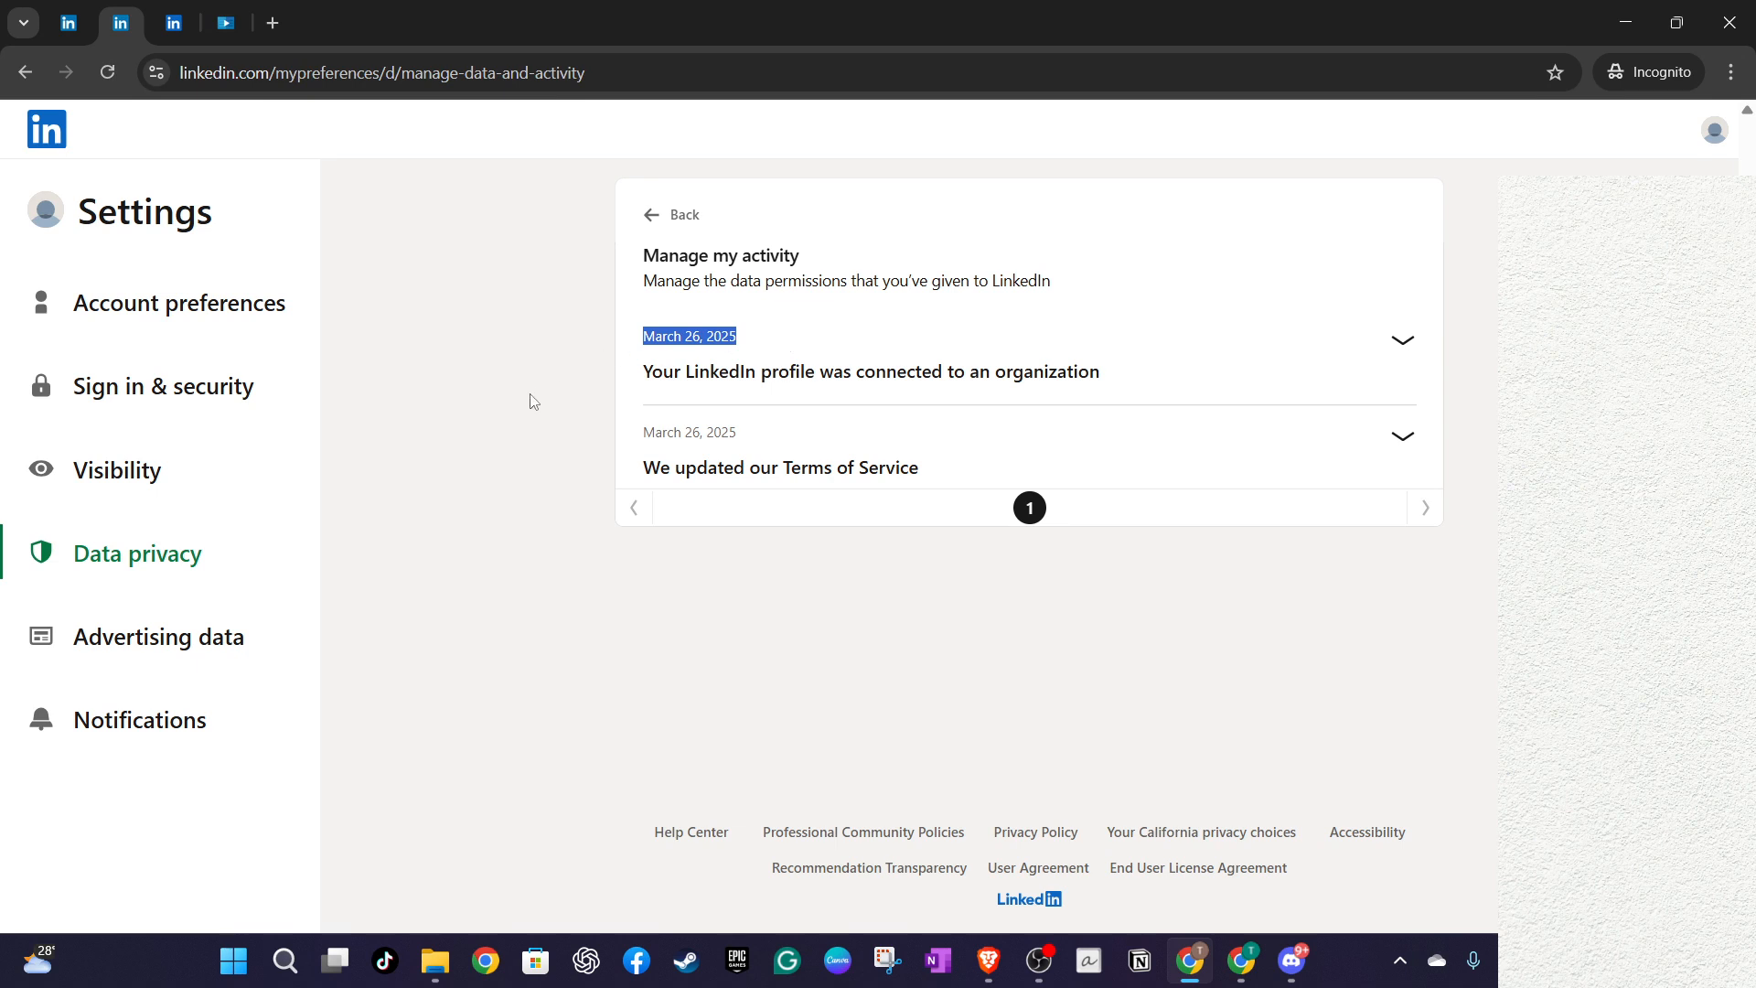